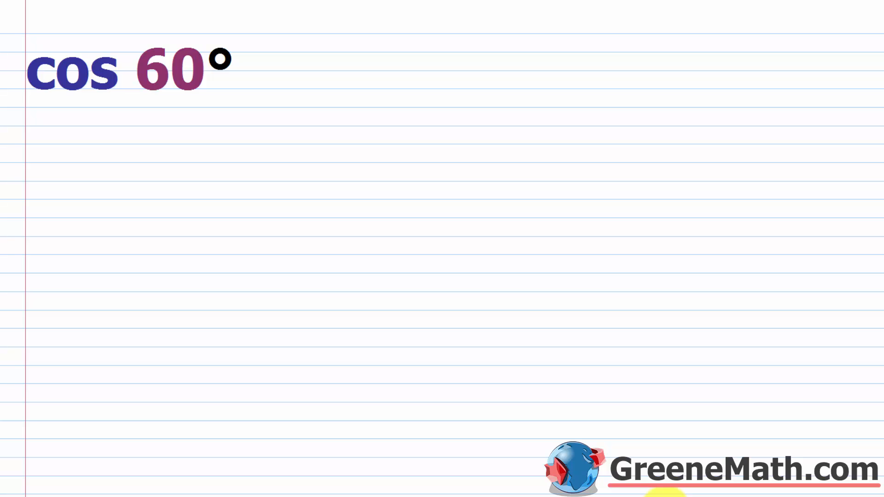
pyautogui.moveTo(222, 64)
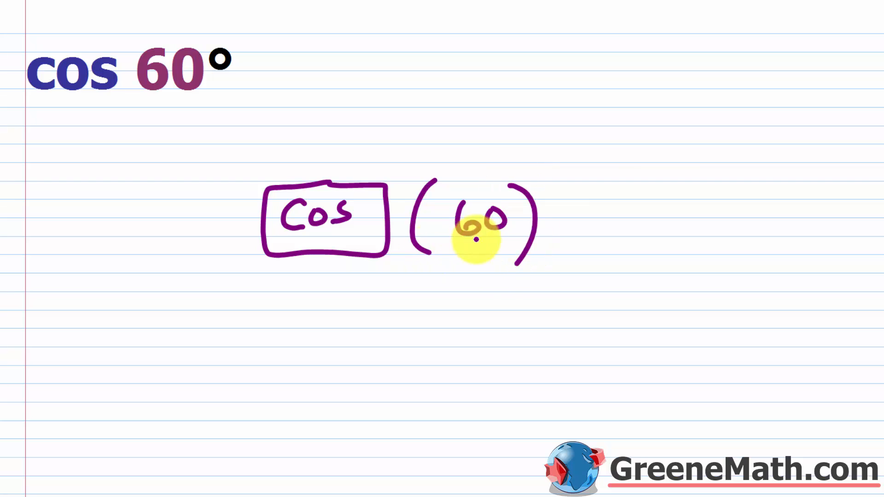
pyautogui.moveTo(491, 217)
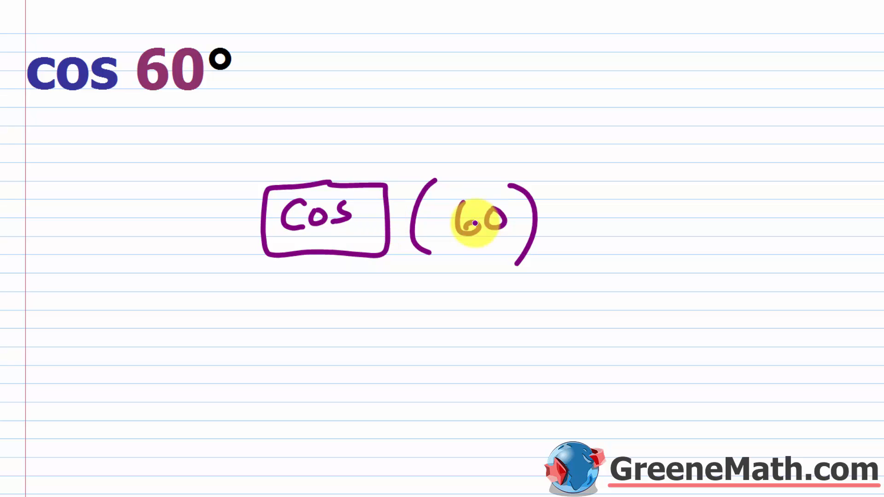
pyautogui.moveTo(277, 66)
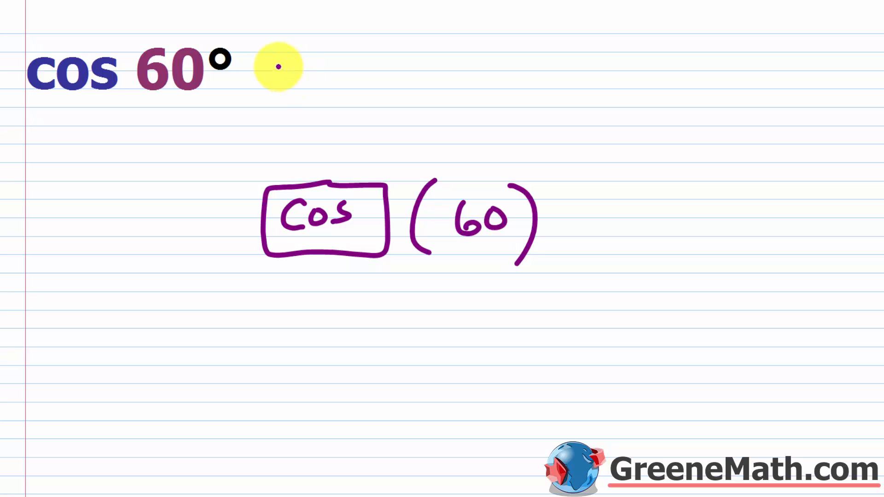
pyautogui.moveTo(329, 80)
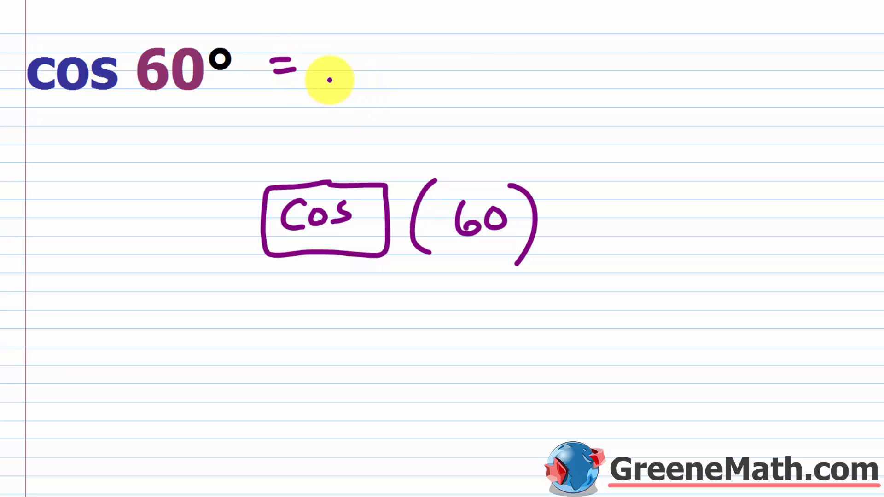
pyautogui.moveTo(400, 71)
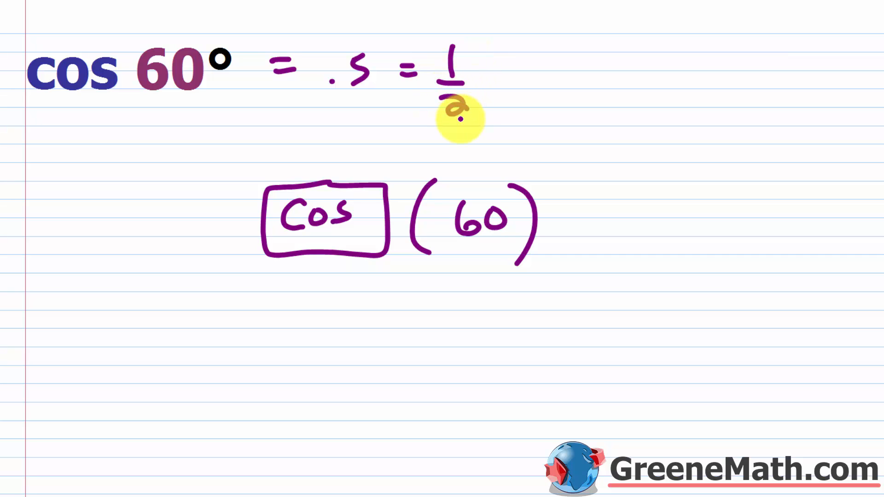
pyautogui.moveTo(372, 95)
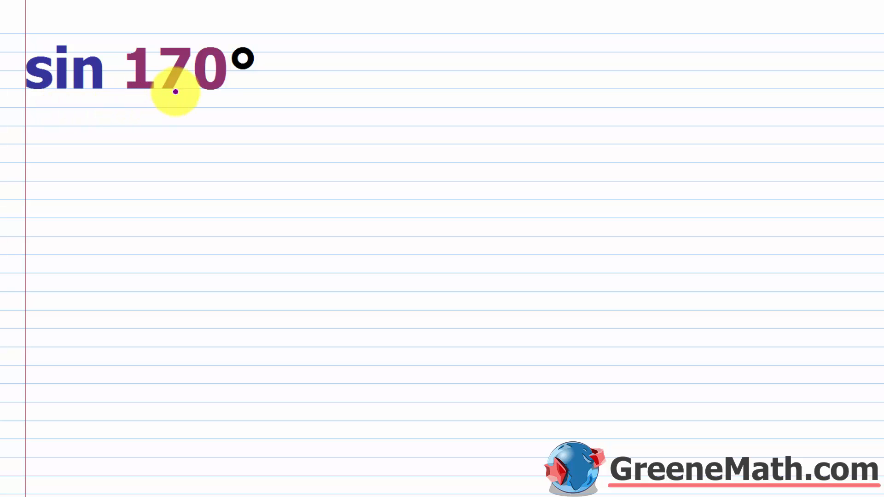
pyautogui.moveTo(231, 68)
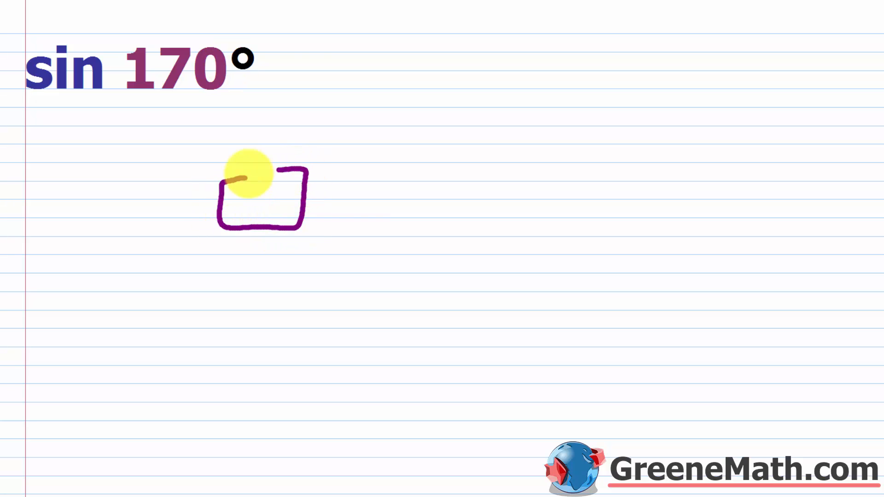
pyautogui.moveTo(383, 207)
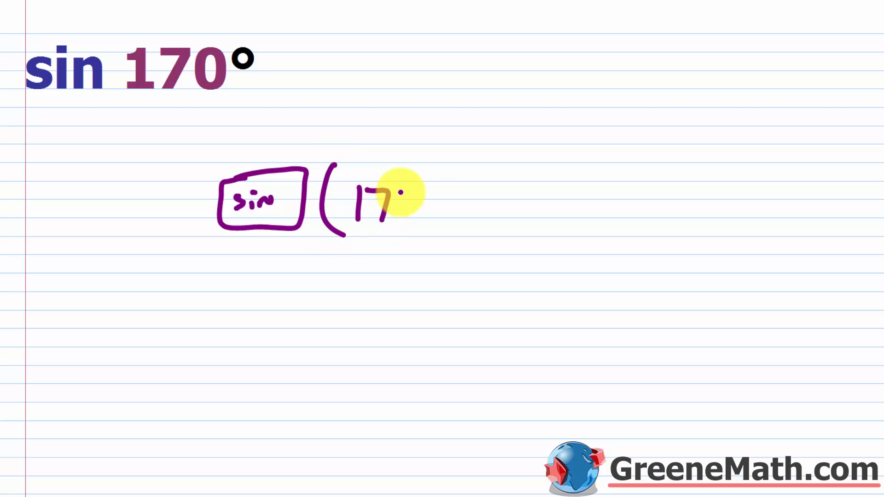
pyautogui.moveTo(462, 225)
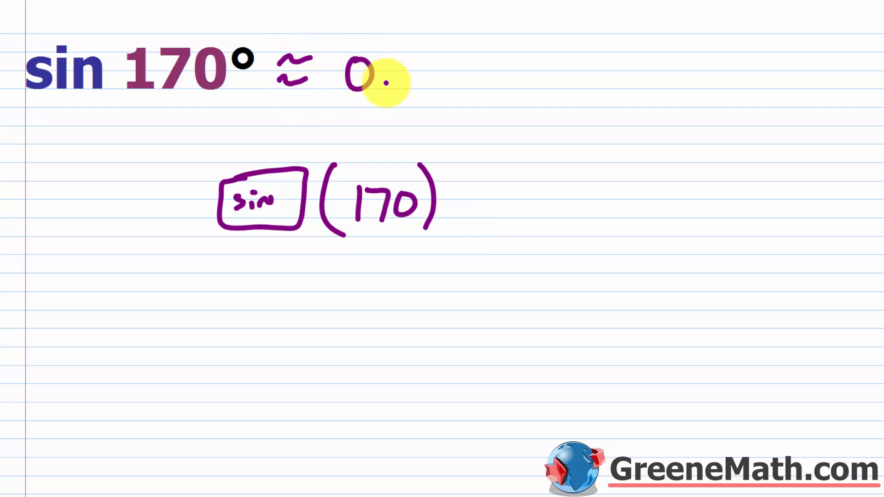
pyautogui.write('173')
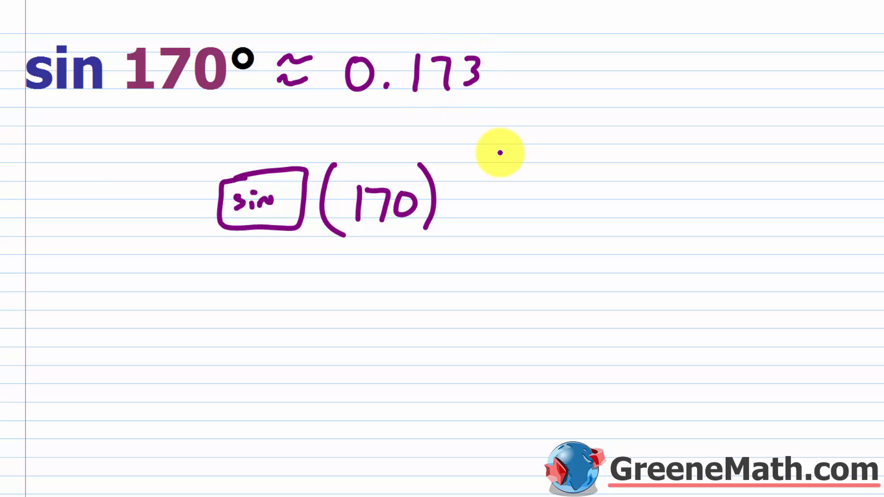
pyautogui.moveTo(499, 65)
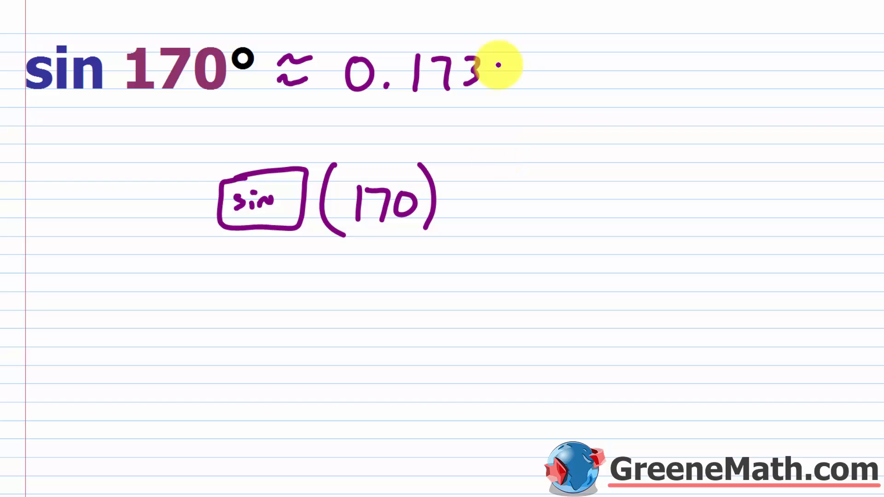
pyautogui.moveTo(502, 82)
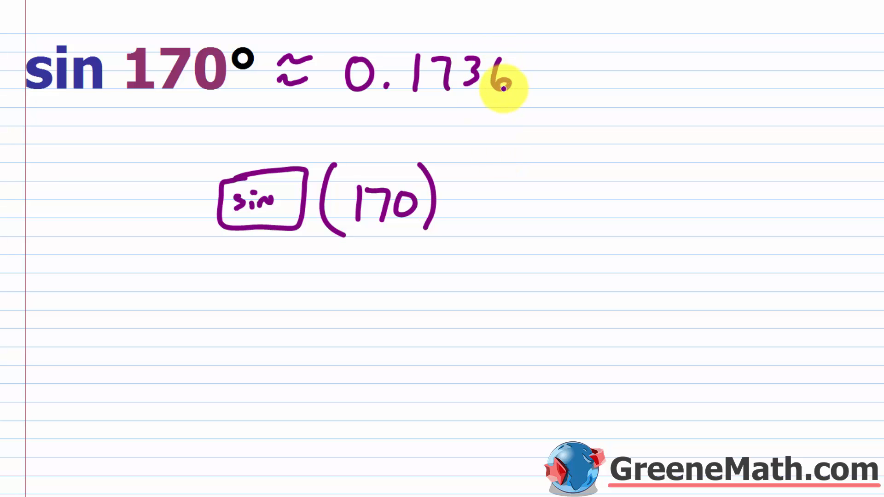
pyautogui.moveTo(504, 82)
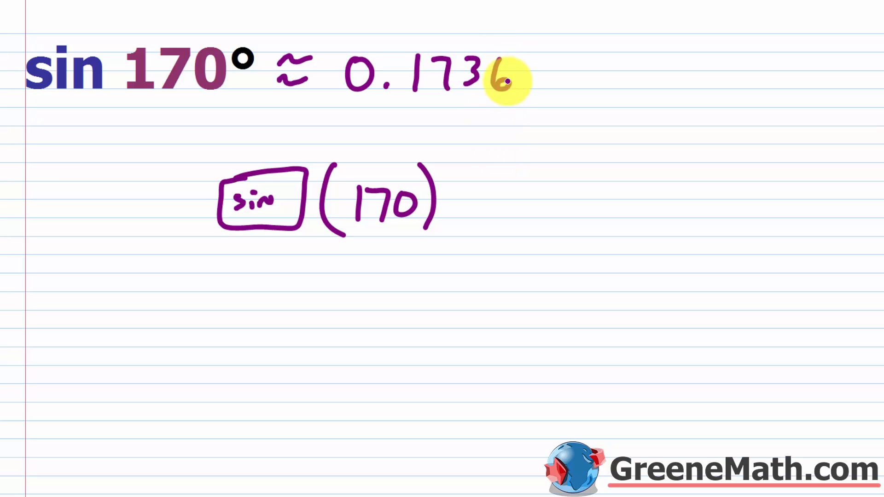